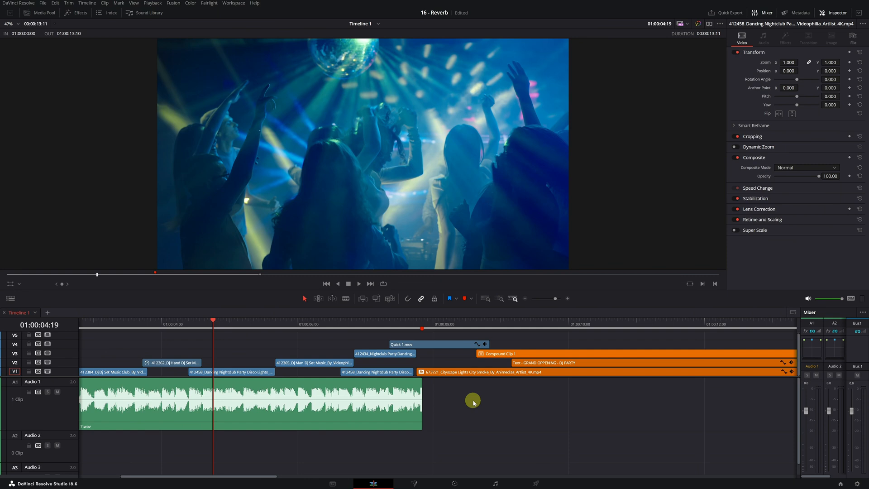
{"action": "mouse_move", "coordinate": [423, 414]}
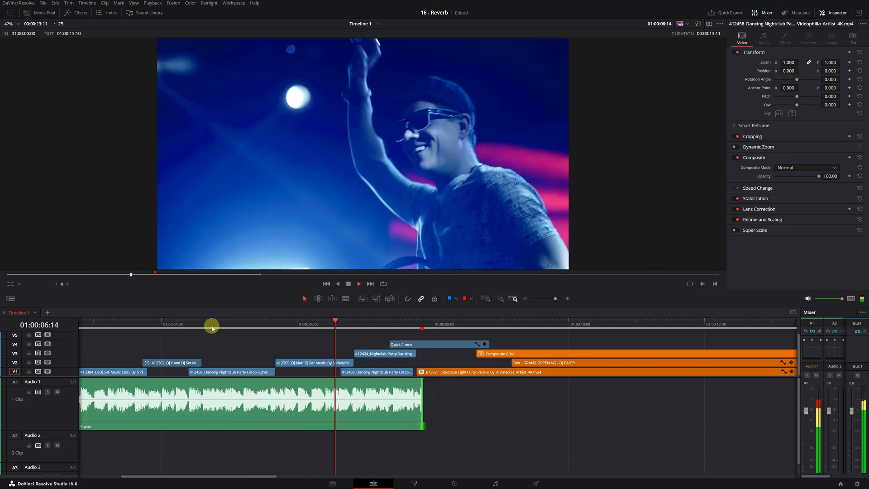
Cut the A1 song at 01:00:07:15 near its end, separating the final section, and return to Selection mode
{"action": "left_click", "coordinate": [471, 320]}
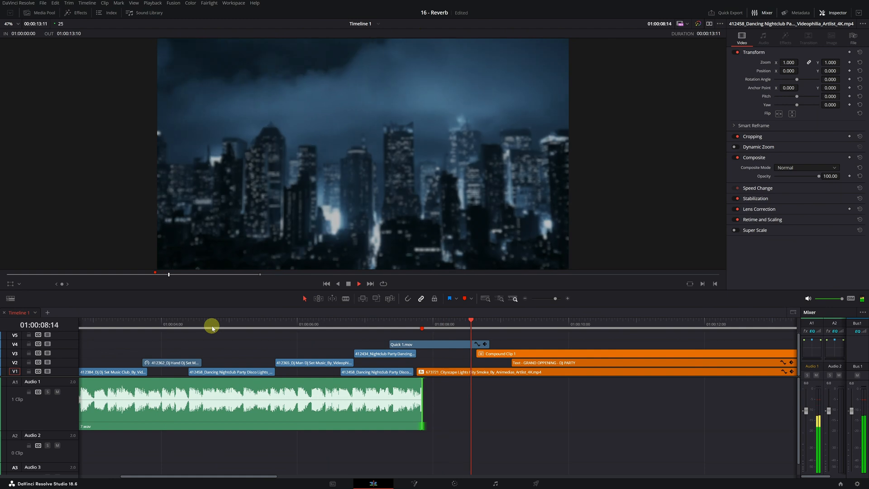
{"action": "left_click", "coordinate": [596, 321]}
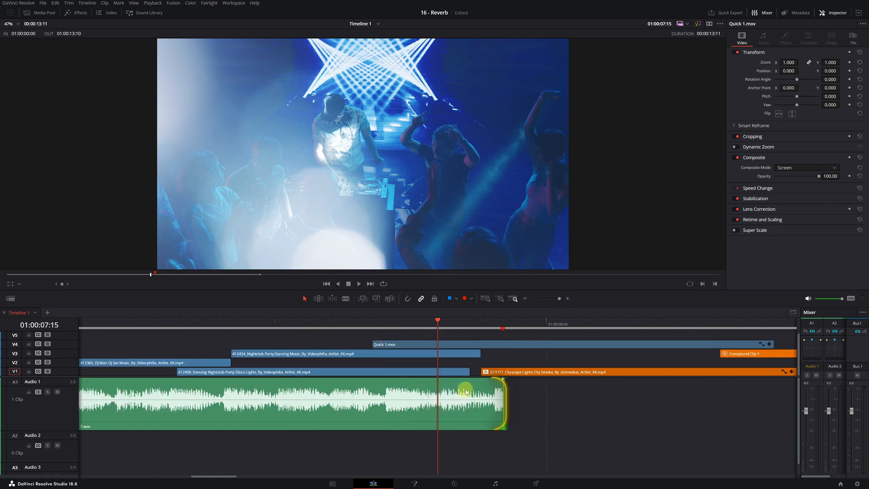
{"action": "left_click", "coordinate": [347, 298]}
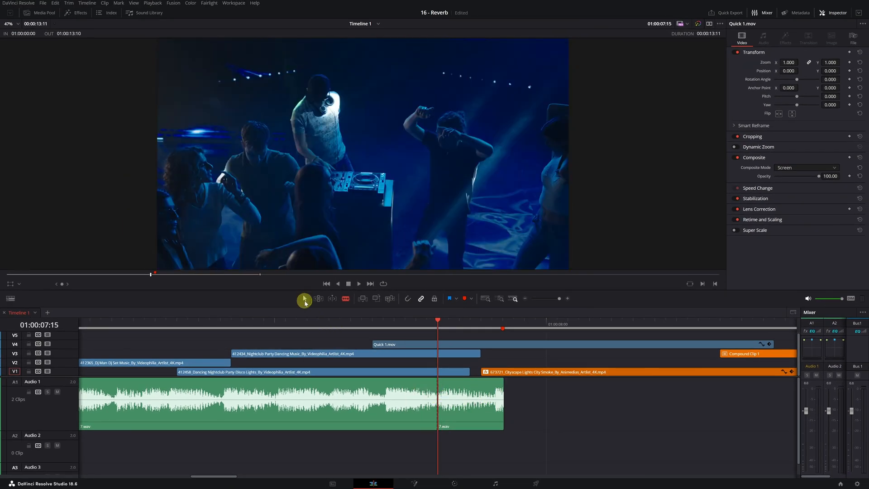
{"action": "left_click", "coordinate": [470, 404]}
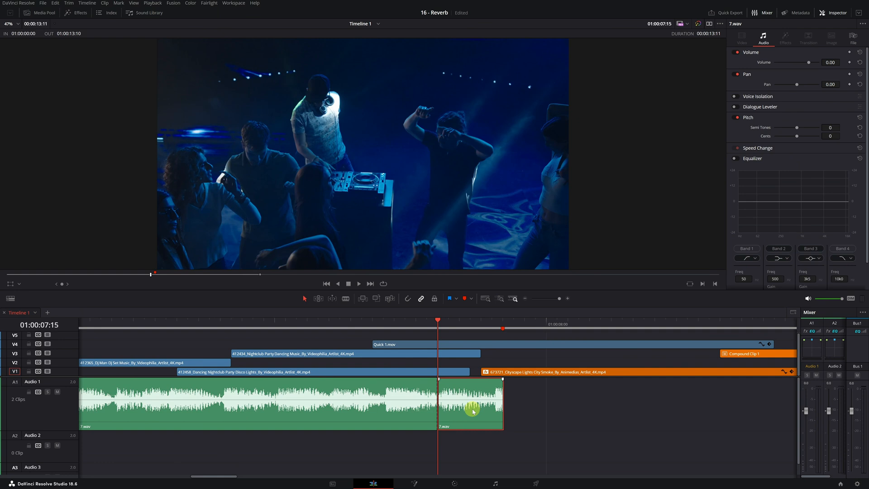
Copy the song's final section onto track A2 and stretch it much longer than the original
{"action": "key", "text": "alt"}
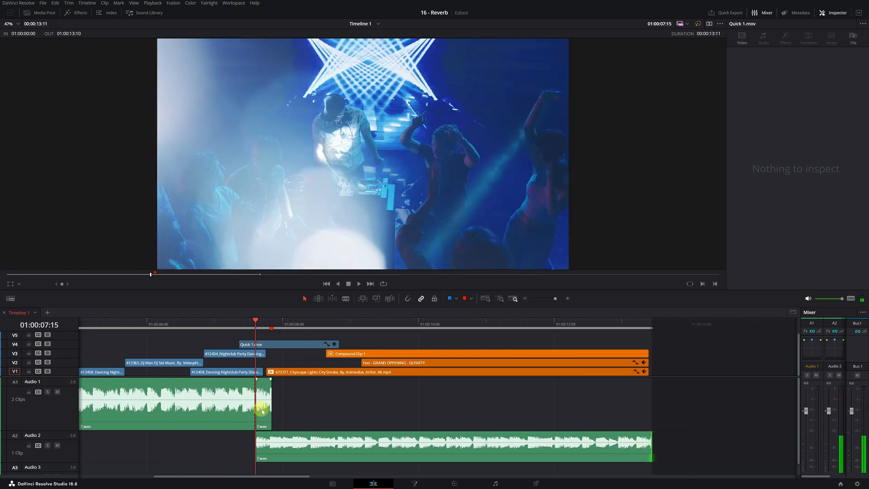
{"action": "left_click", "coordinate": [262, 402]}
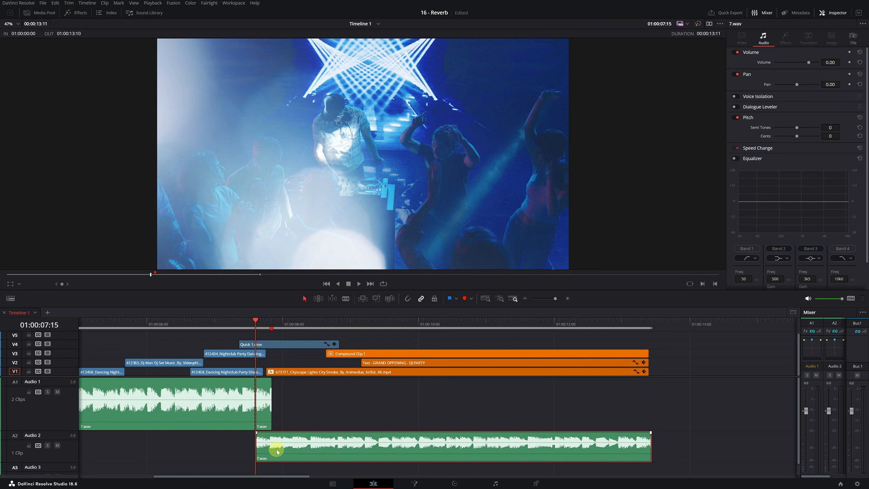
{"action": "mouse_move", "coordinate": [280, 438]}
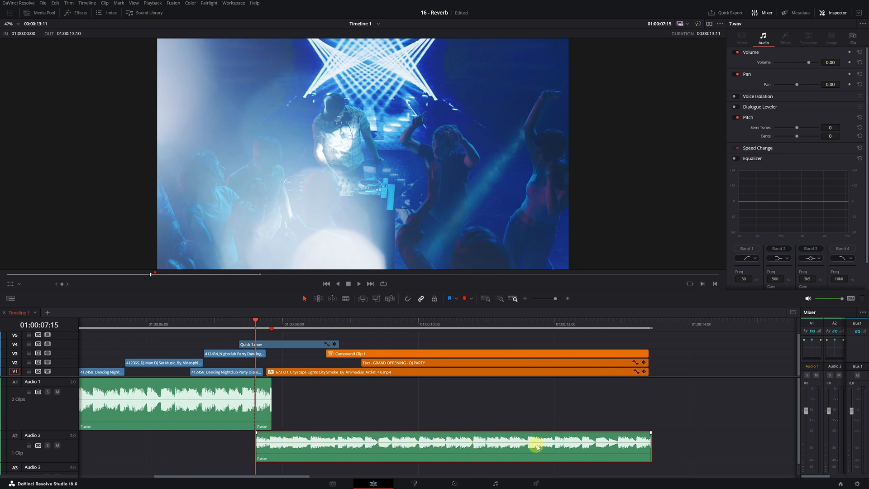
{"action": "mouse_move", "coordinate": [272, 444]}
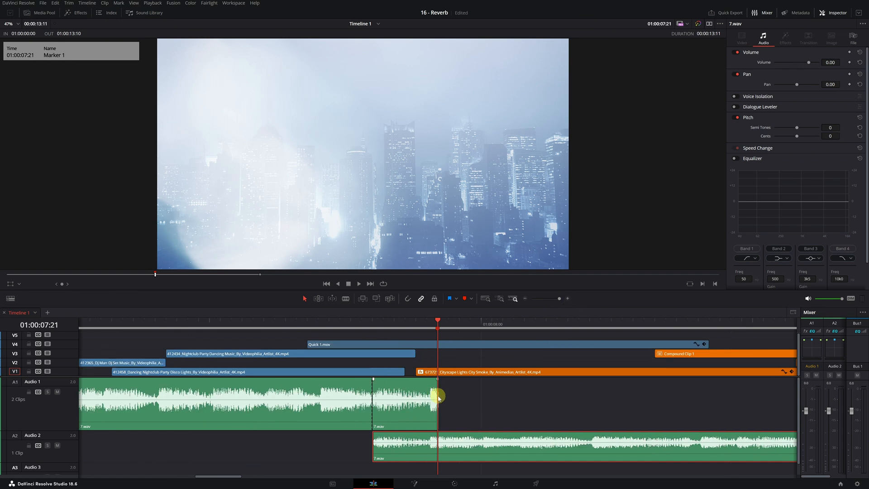
{"action": "mouse_move", "coordinate": [448, 326]}
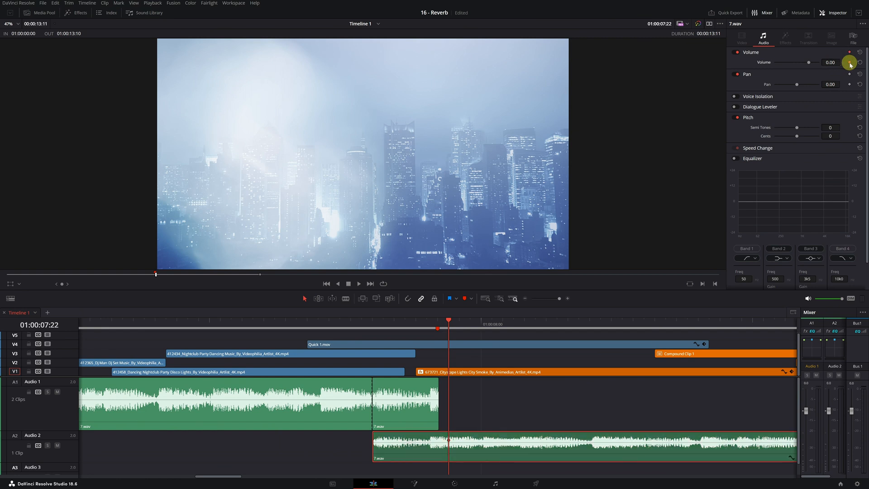
{"action": "mouse_move", "coordinate": [459, 323]}
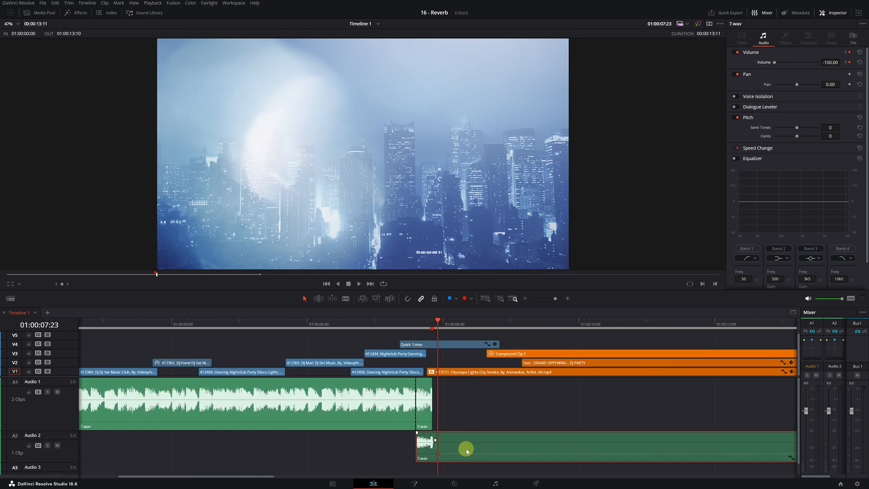
{"action": "mouse_move", "coordinate": [775, 448]}
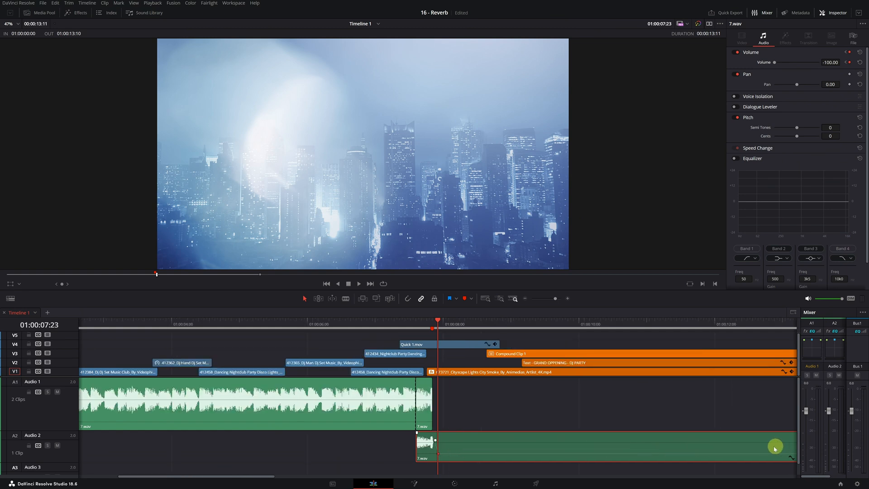
{"action": "mouse_move", "coordinate": [438, 450]}
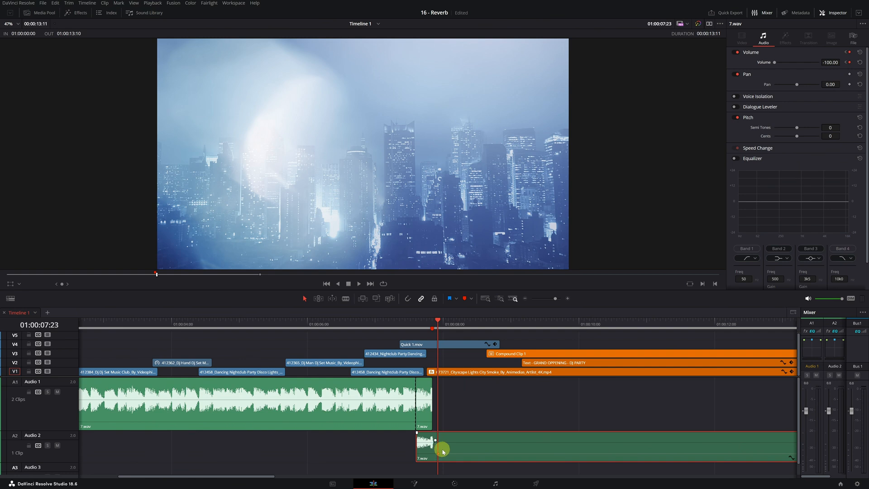
Keyframe the A2 copy's Volume down to -100 shortly after it starts
{"action": "left_click", "coordinate": [837, 12]}
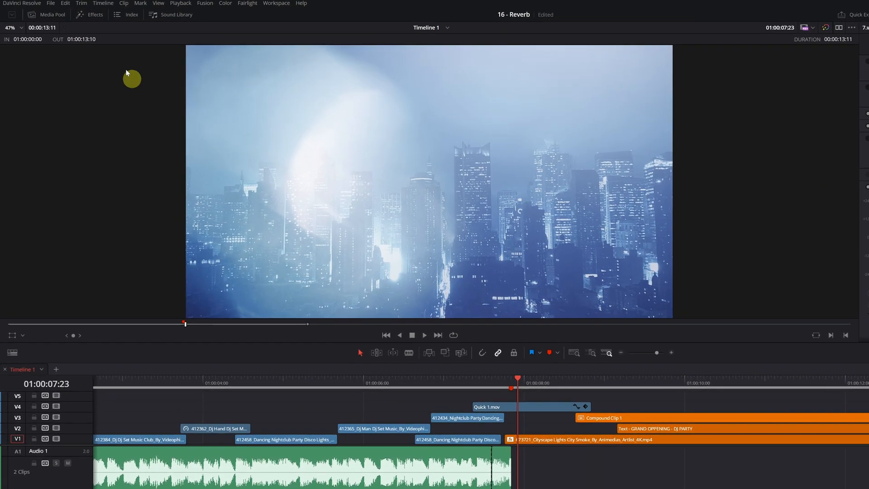
Show the Audio FX > Fairlight FX effects and search for 'reverb'
{"action": "left_click", "coordinate": [95, 14]}
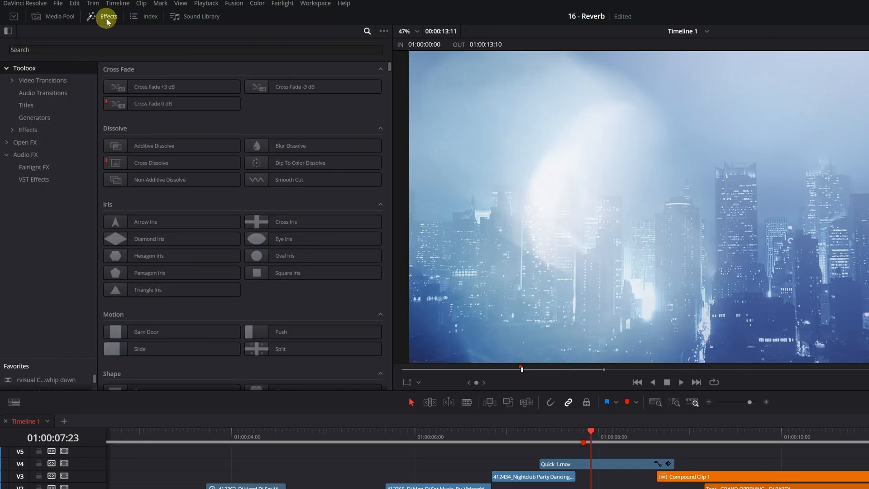
{"action": "mouse_move", "coordinate": [27, 157]}
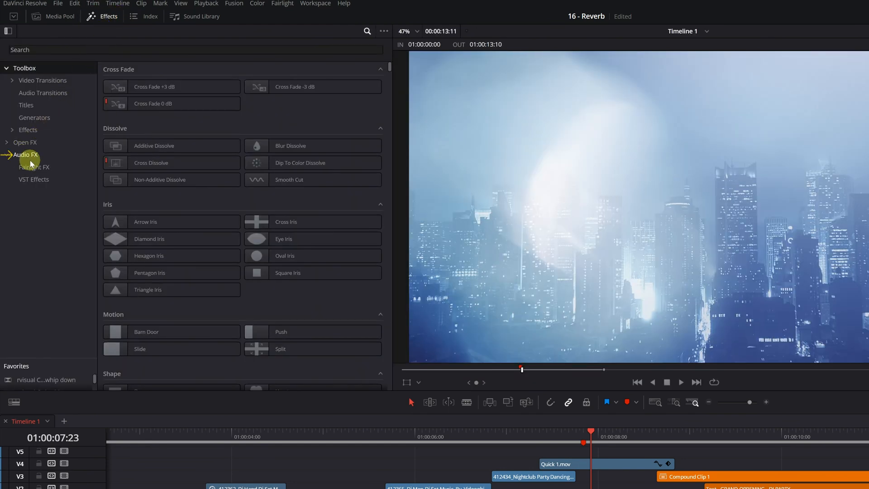
{"action": "left_click", "coordinate": [25, 155]}
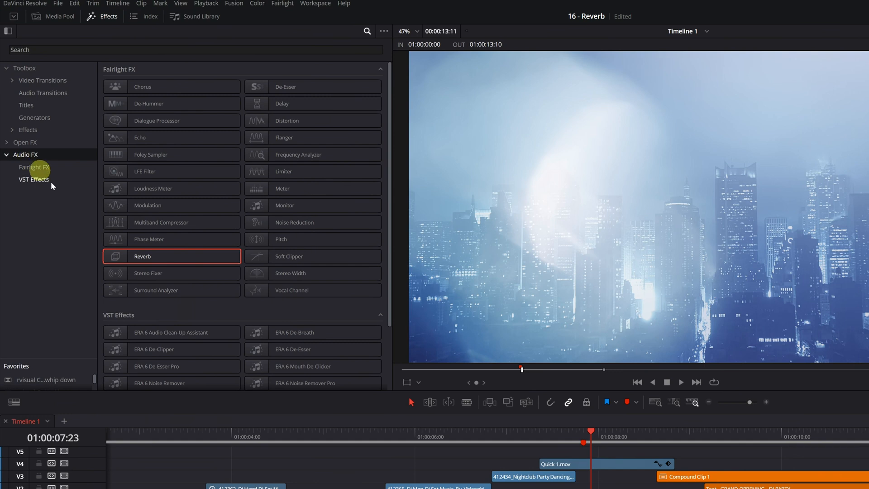
{"action": "left_click", "coordinate": [193, 49]}
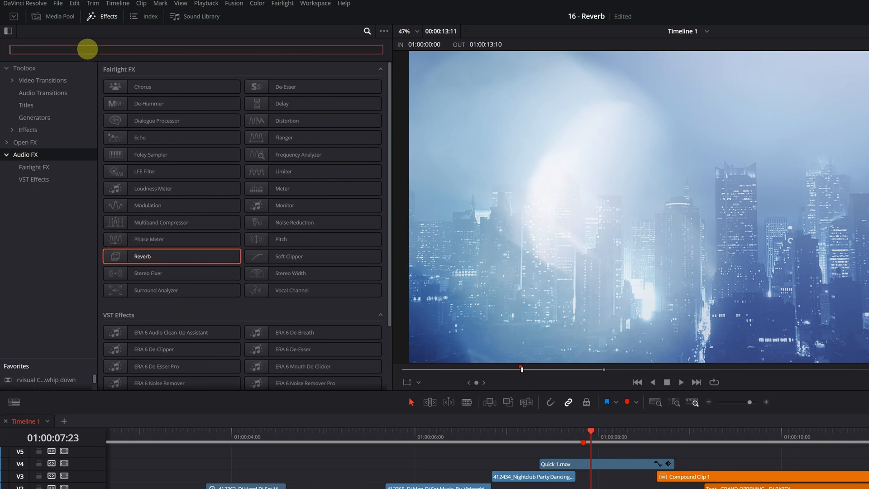
{"action": "type", "text": "reverb"}
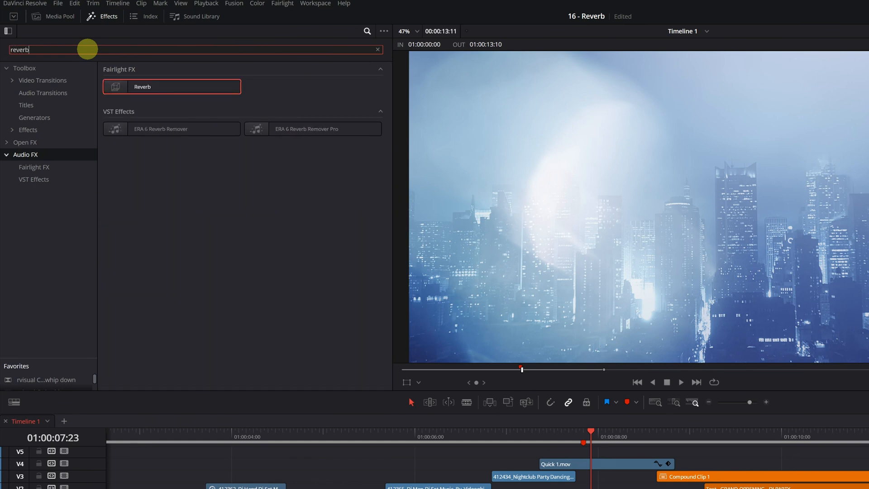
{"action": "mouse_move", "coordinate": [142, 94]}
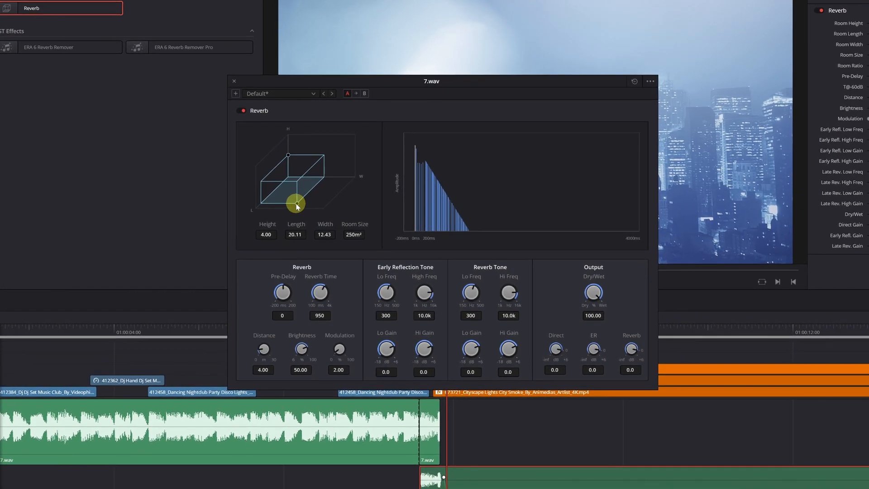
Apply Fairlight Reverb to the A2 copy and shrink its Room Size to 65 m²
{"action": "left_click_drag", "start_coordinate": [297, 203], "coordinate": [310, 196]}
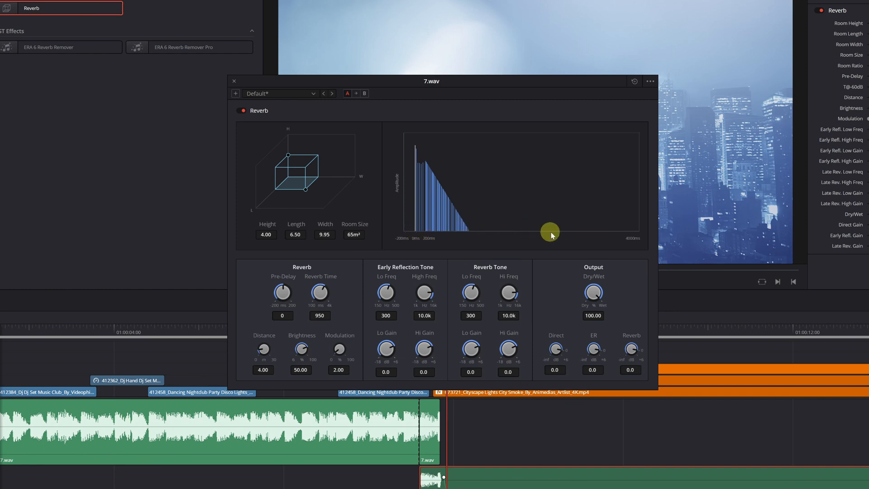
{"action": "mouse_move", "coordinate": [569, 231]}
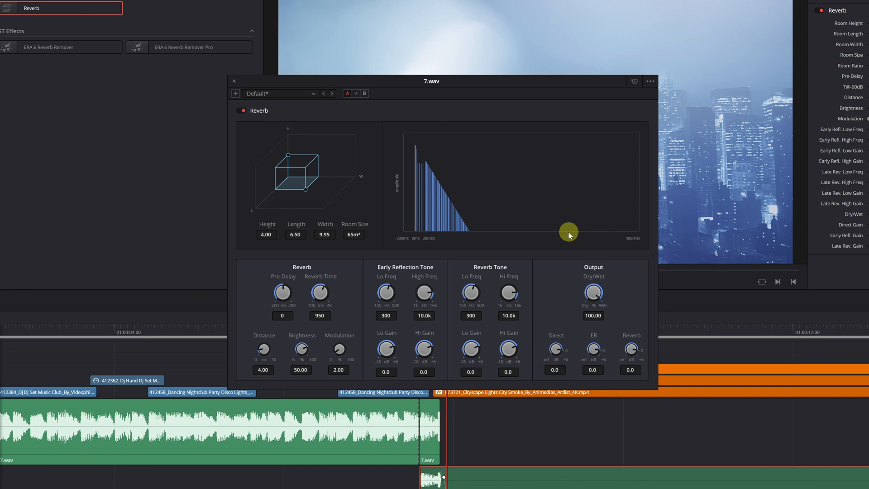
{"action": "mouse_move", "coordinate": [320, 290]}
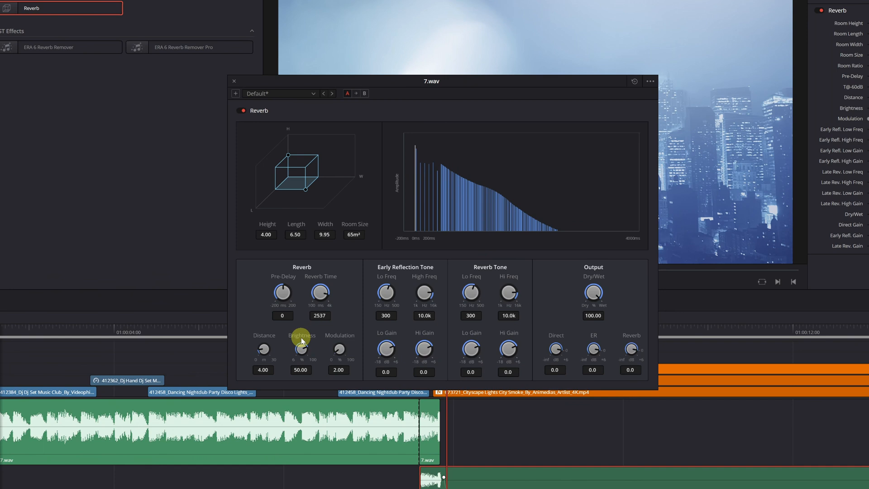
{"action": "mouse_move", "coordinate": [338, 350]}
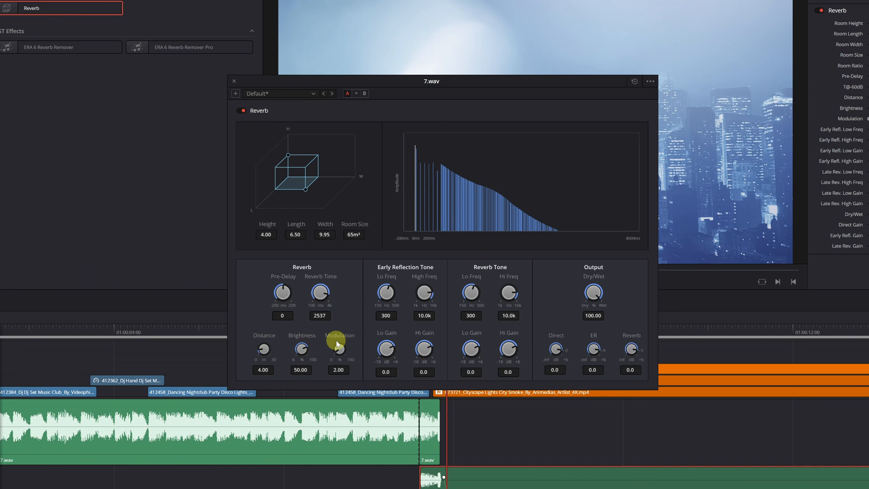
{"action": "mouse_move", "coordinate": [594, 272]}
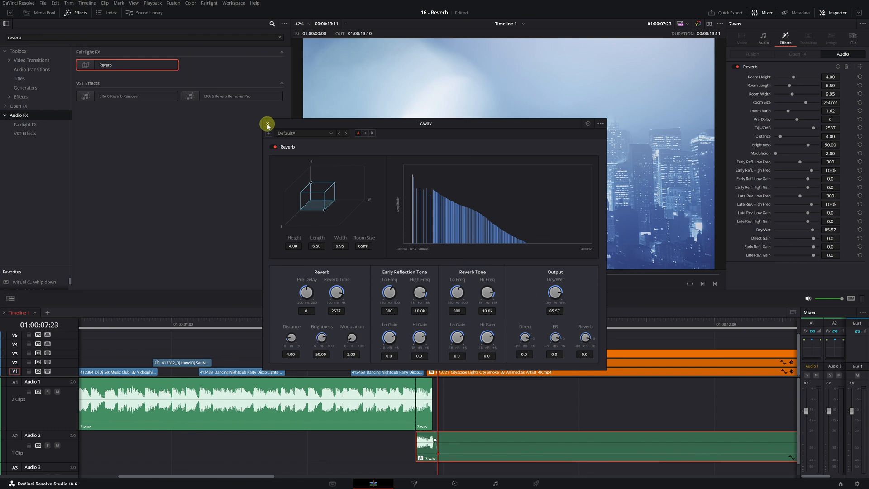
{"action": "left_click", "coordinate": [268, 123]}
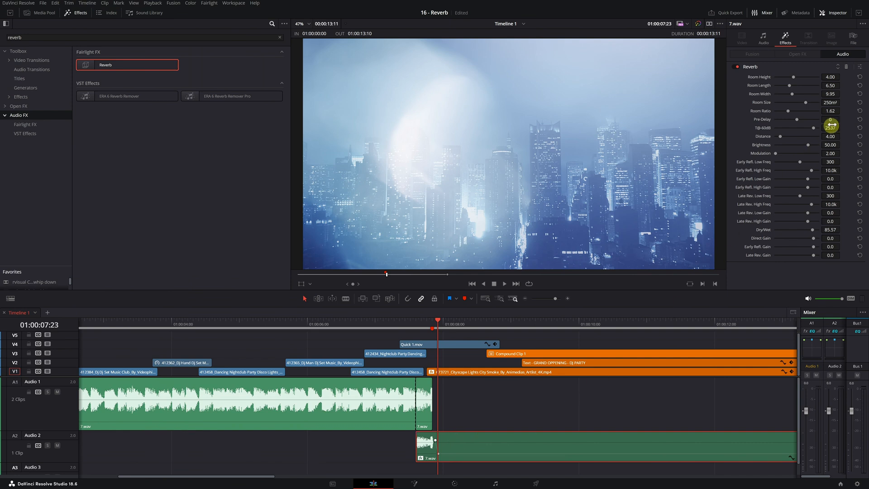
{"action": "left_click", "coordinate": [861, 66]}
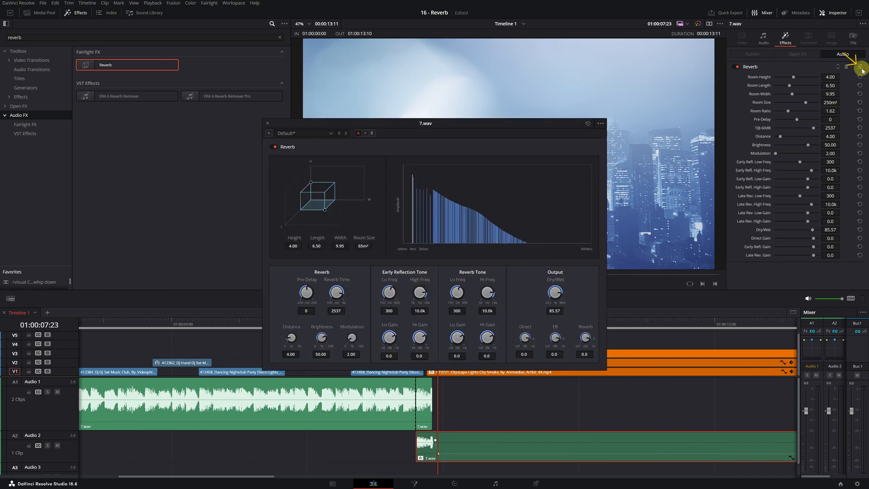